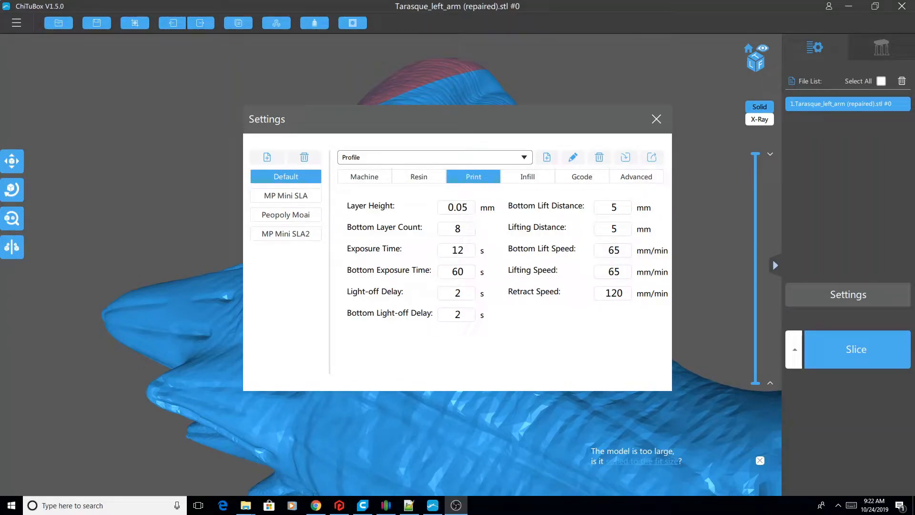
mouse_move(382, 227)
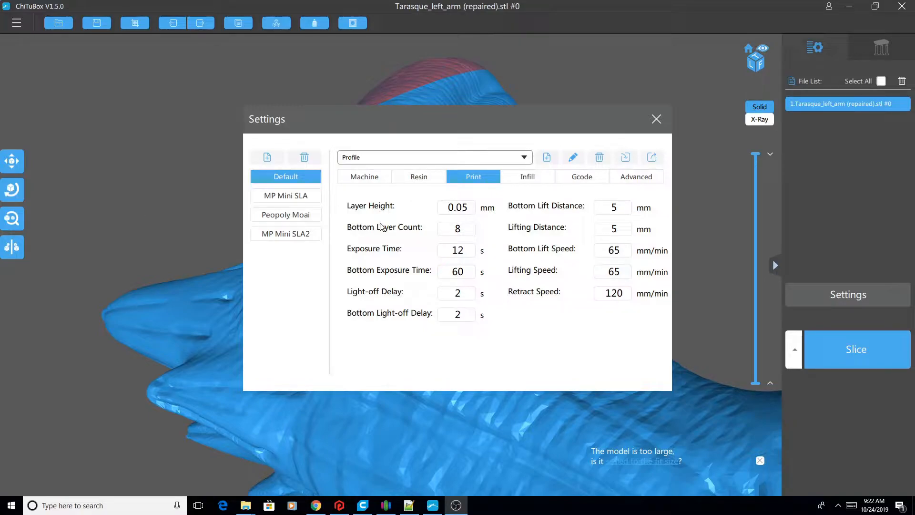
mouse_move(653, 252)
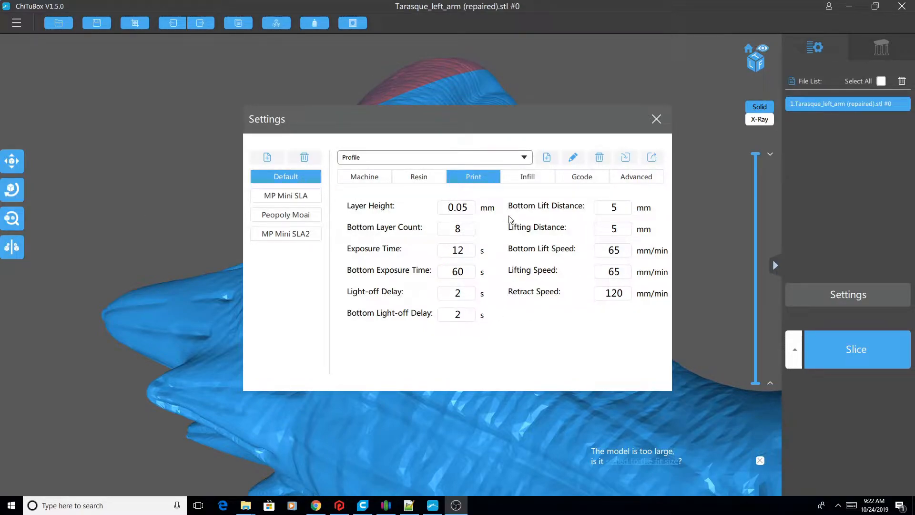
mouse_move(291, 230)
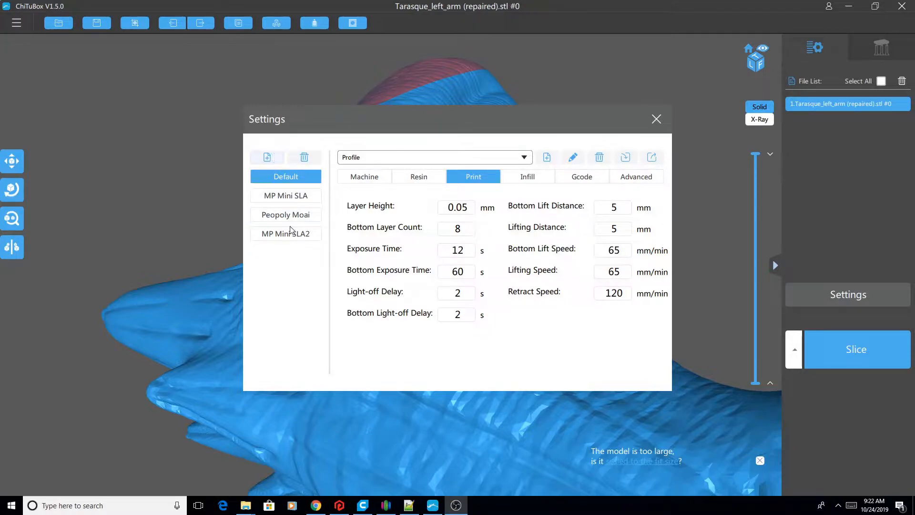
mouse_move(267, 157)
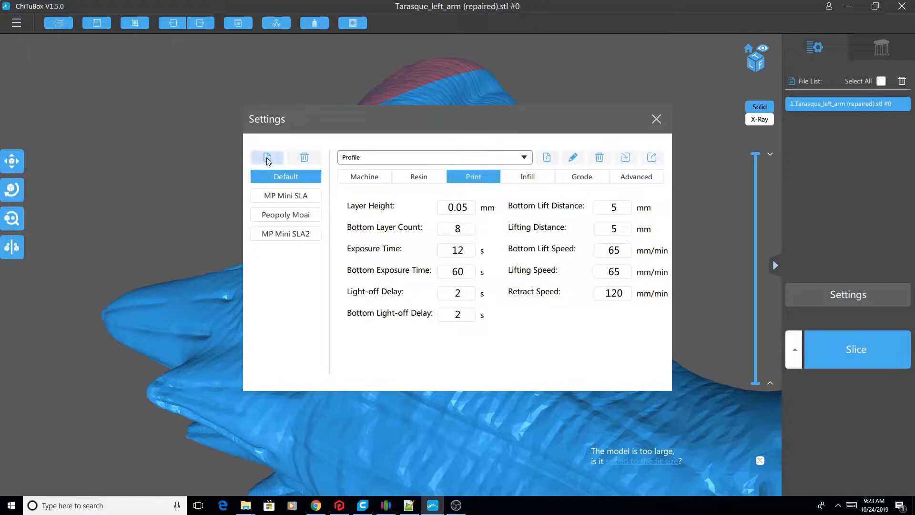
Add ELEGOO MARS from the machine list as a new printer profile.
left_click(266, 157)
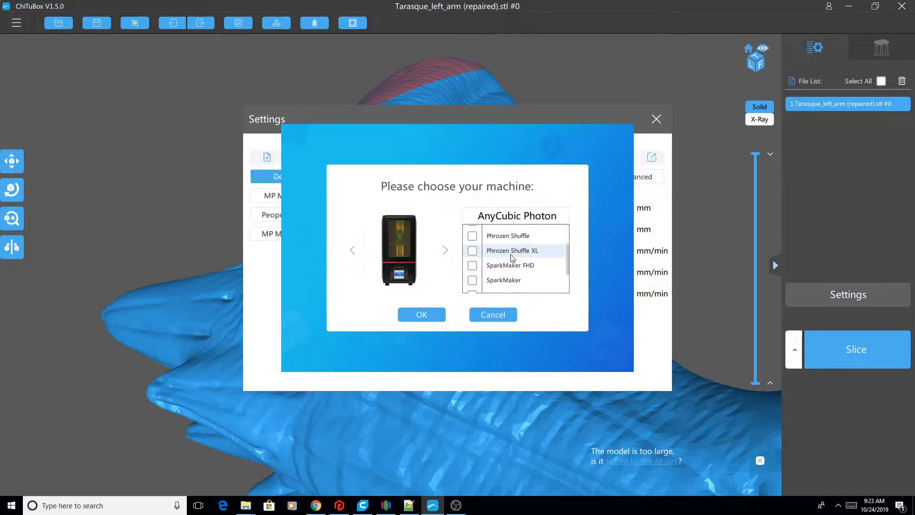
scroll("down", 3)
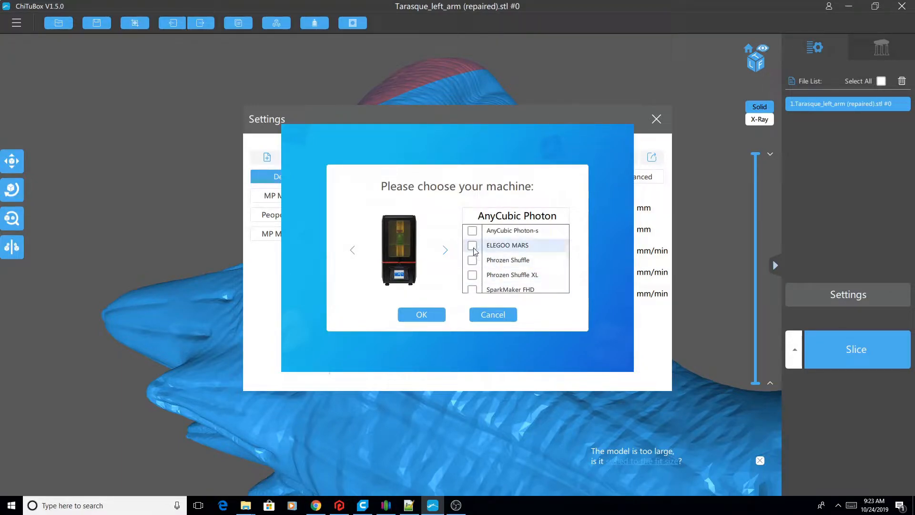
left_click(472, 245)
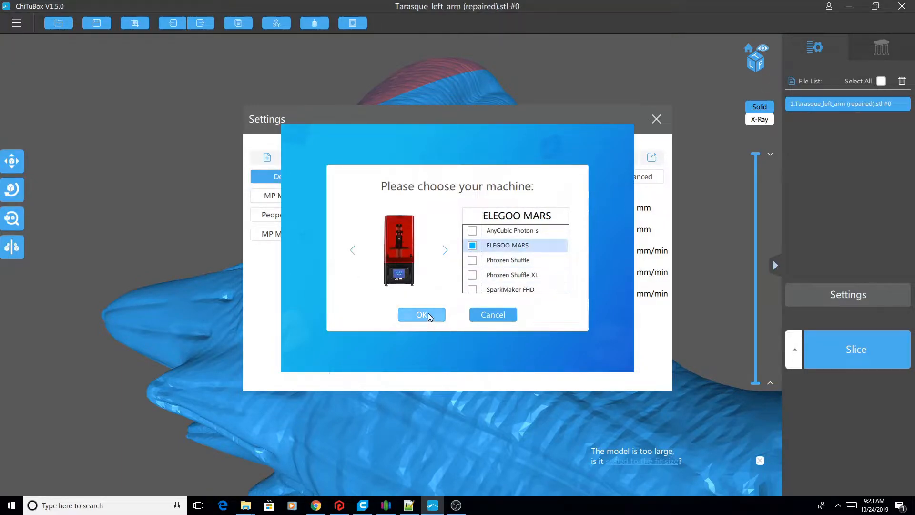
left_click(421, 315)
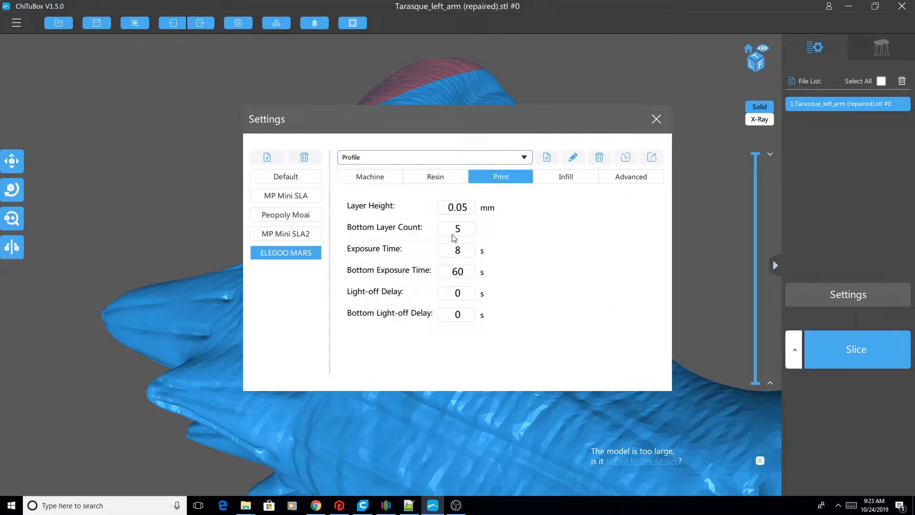
mouse_move(520, 201)
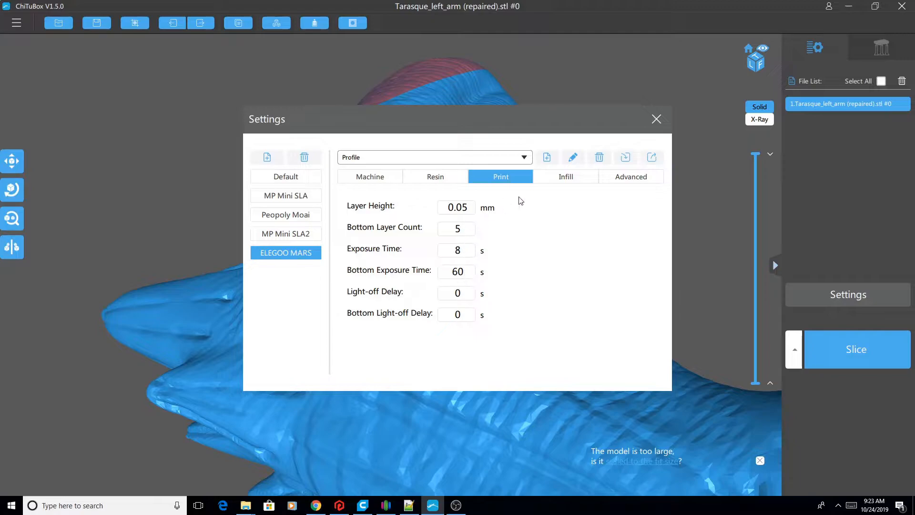
mouse_move(444, 184)
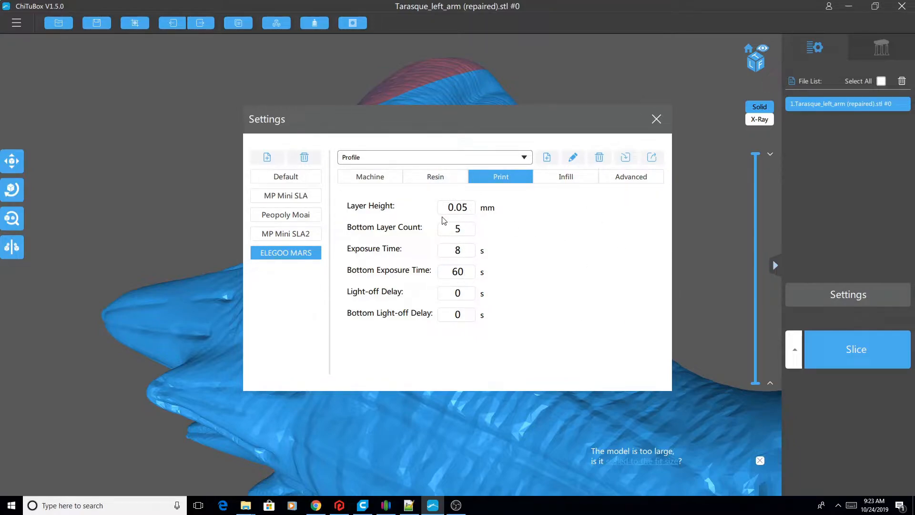
mouse_move(380, 234)
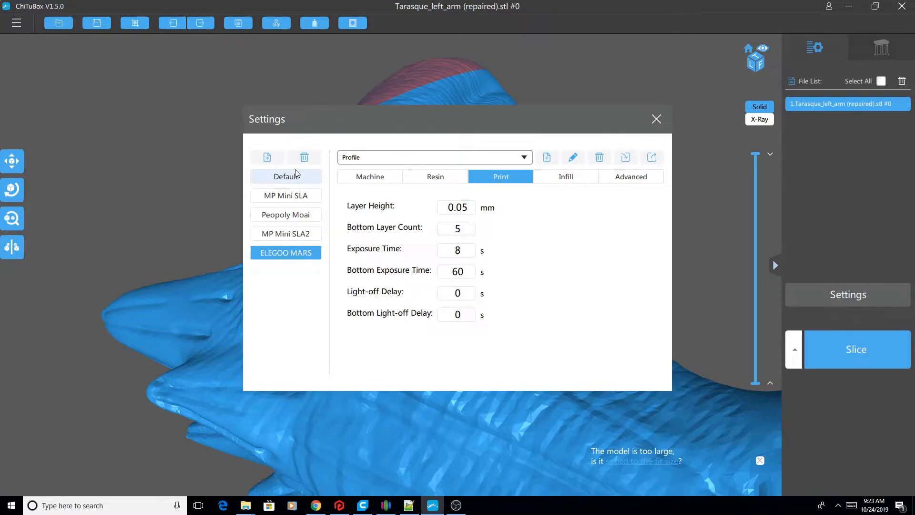
mouse_move(12, 59)
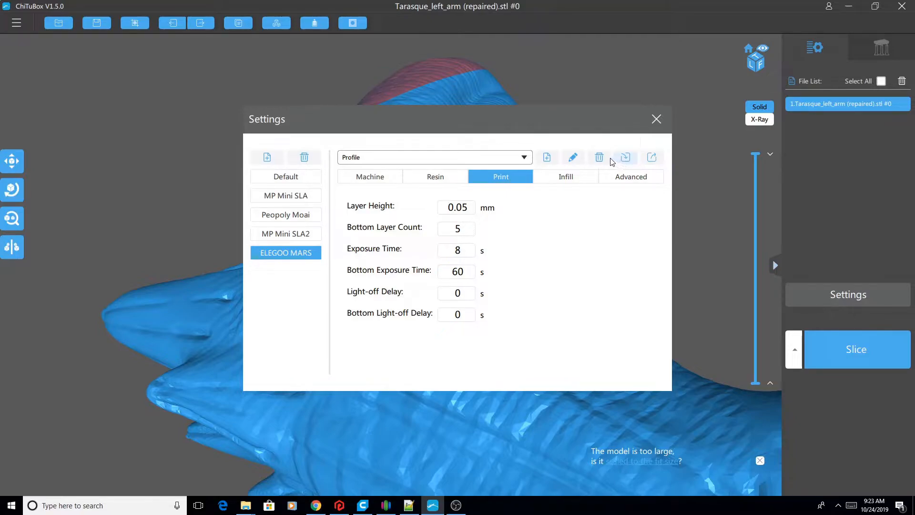
mouse_move(599, 157)
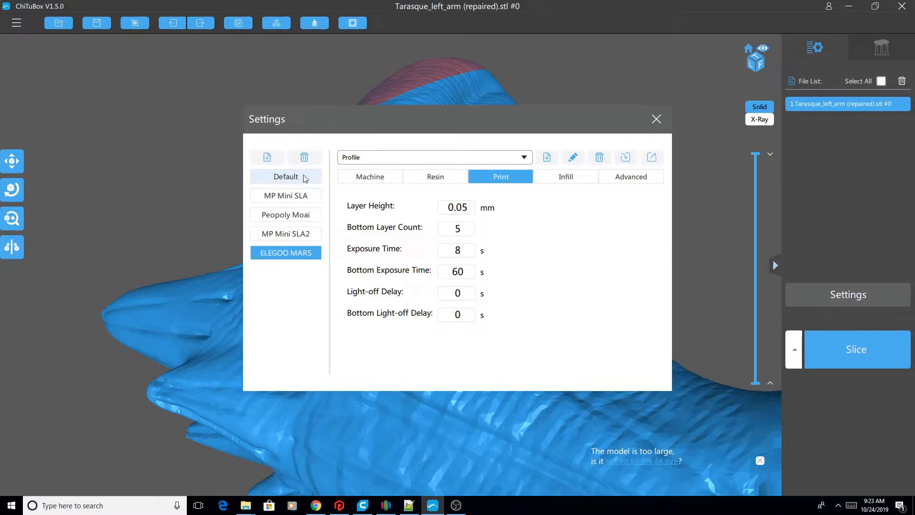
mouse_move(299, 185)
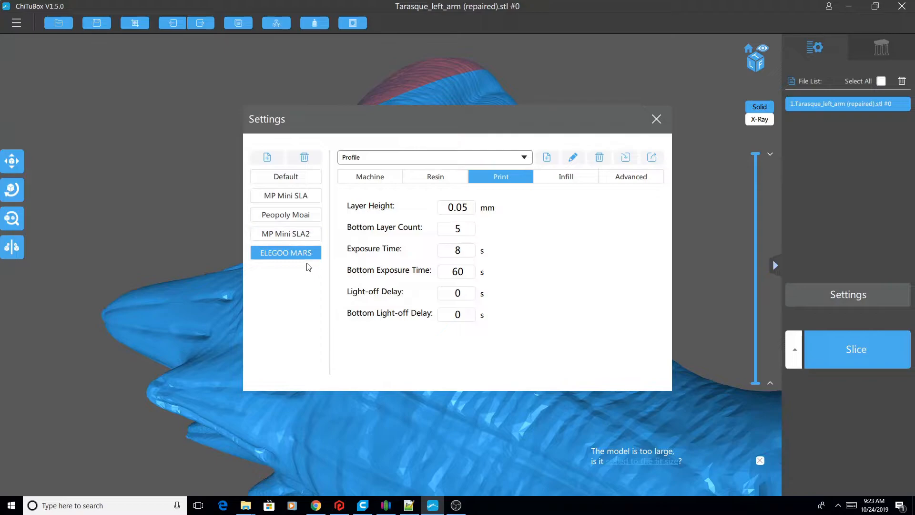
mouse_move(335, 245)
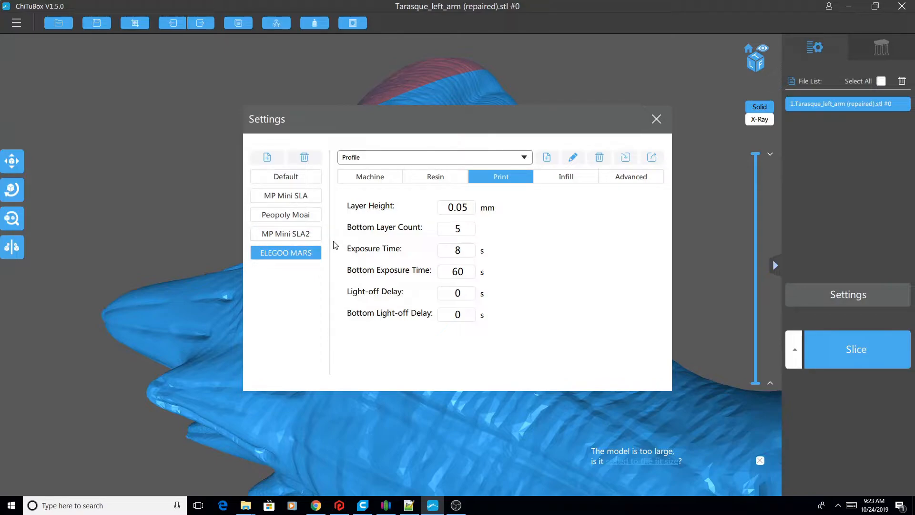
mouse_move(349, 242)
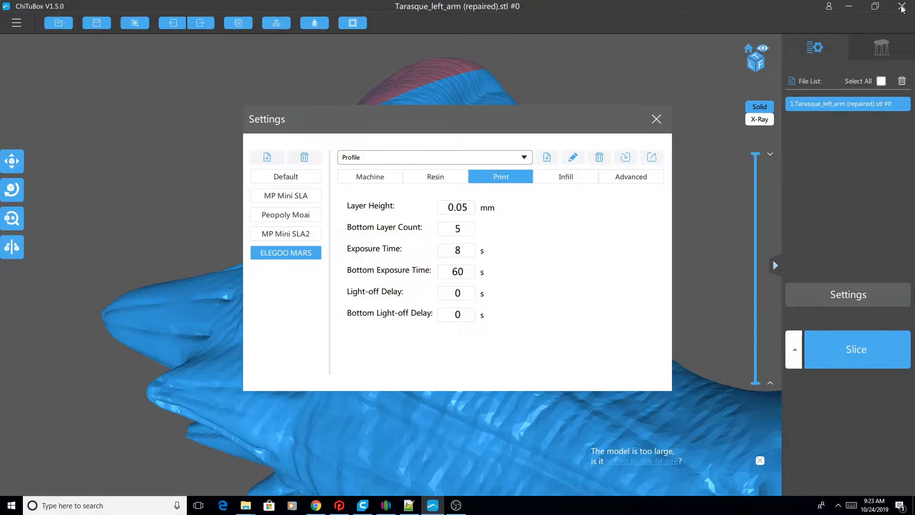
mouse_move(657, 118)
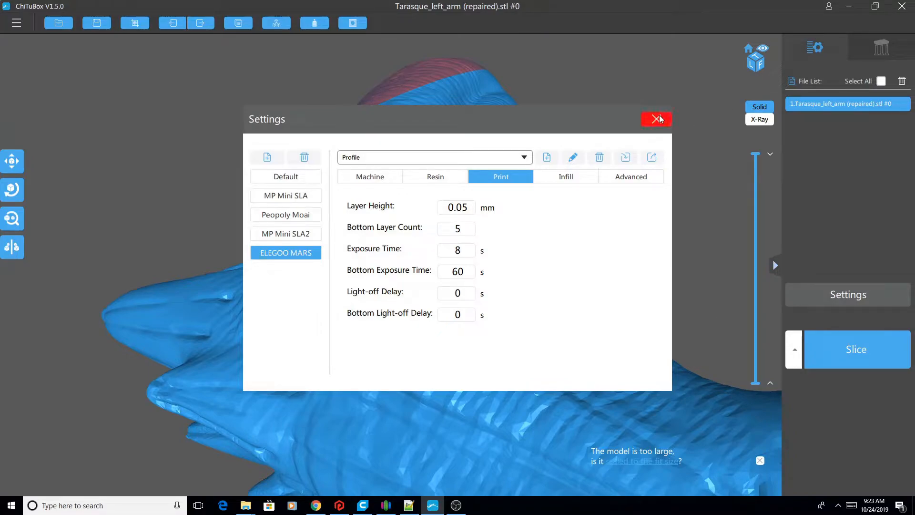
Close ChiTuBox settings and open 4.cfg from AppData\Local\ChiTuBox\machine.
left_click(657, 118)
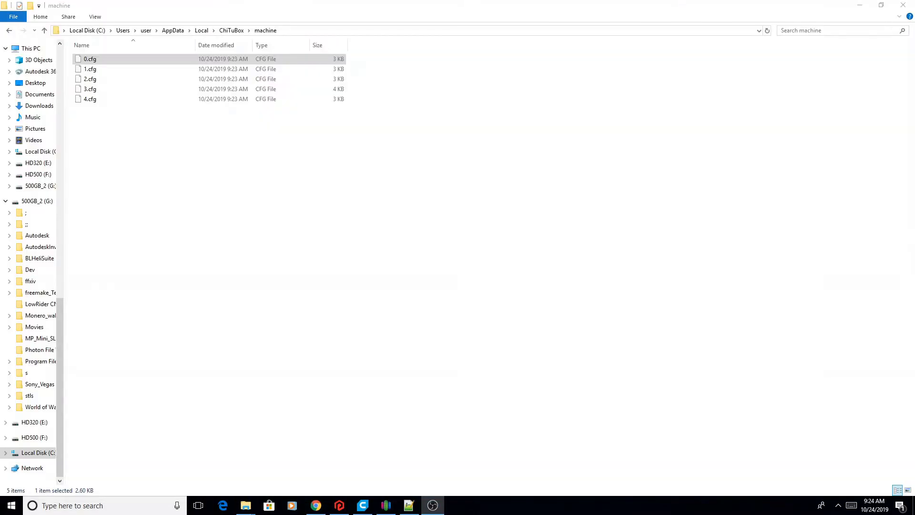
mouse_move(363, 294)
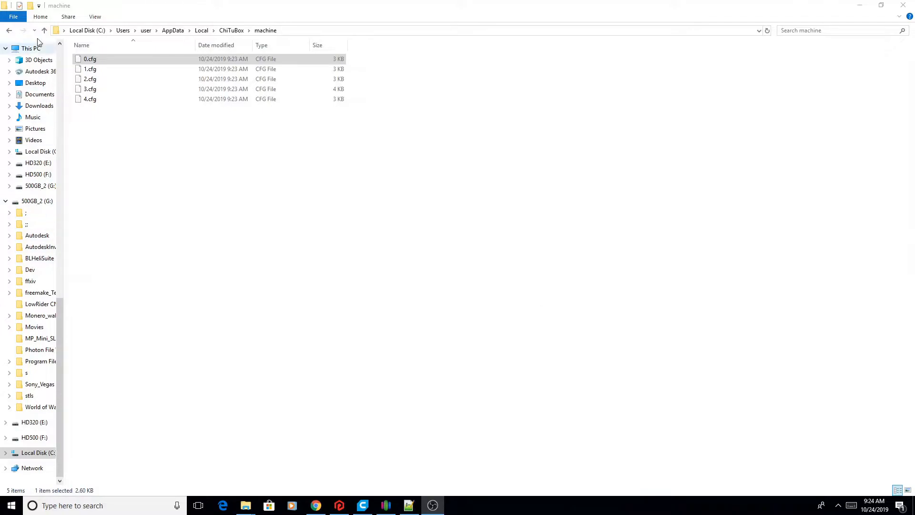
mouse_move(319, 189)
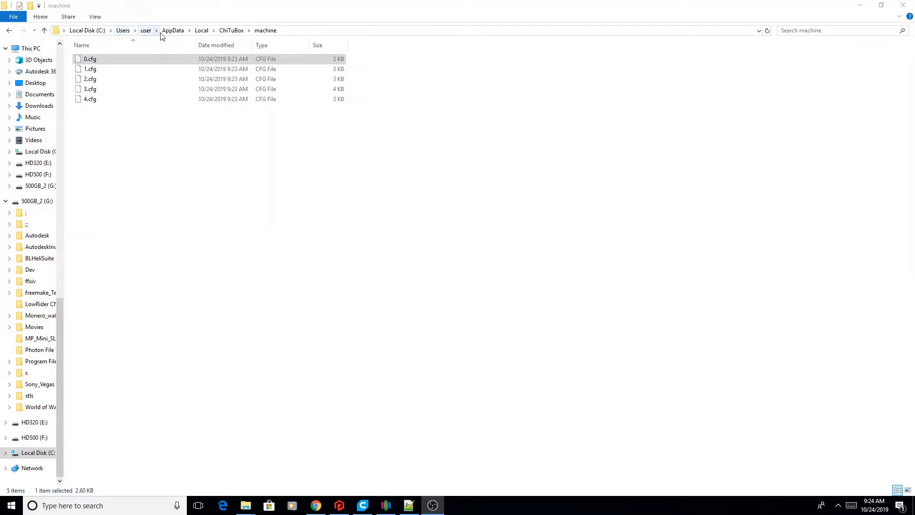
mouse_move(149, 30)
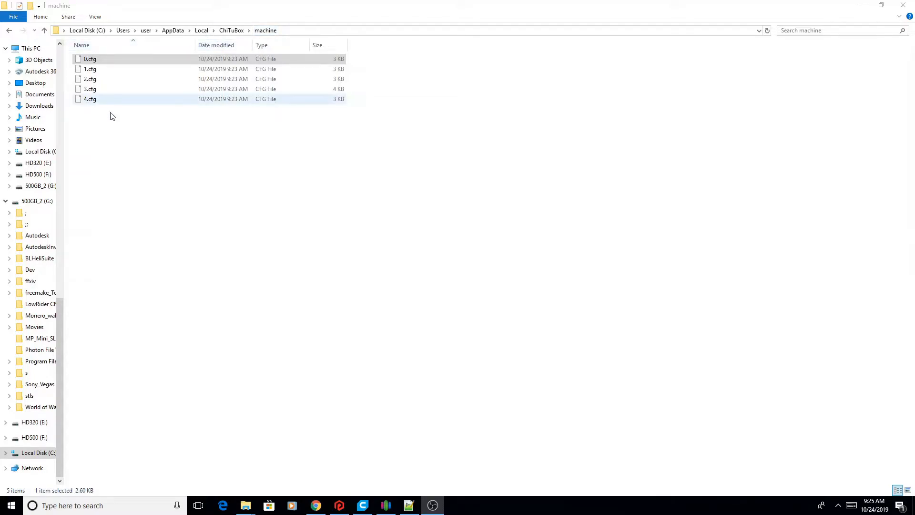
left_click(90, 99)
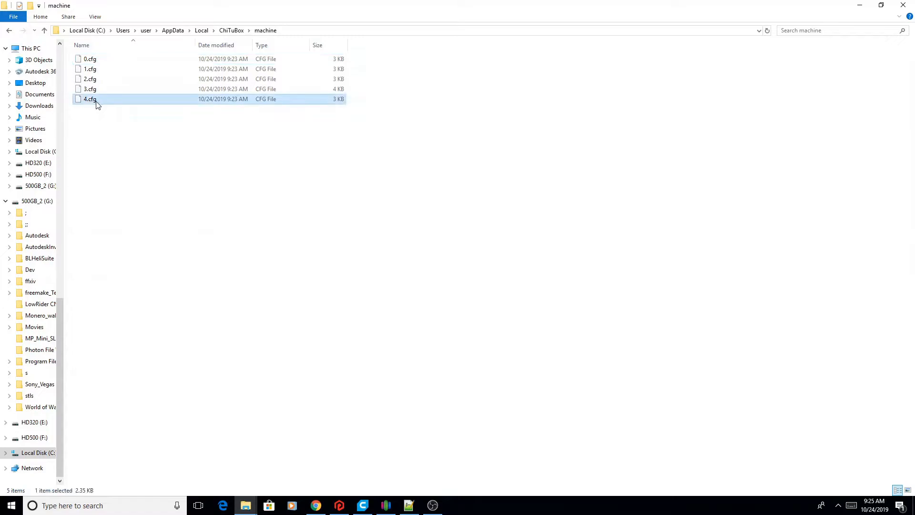
mouse_move(84, 105)
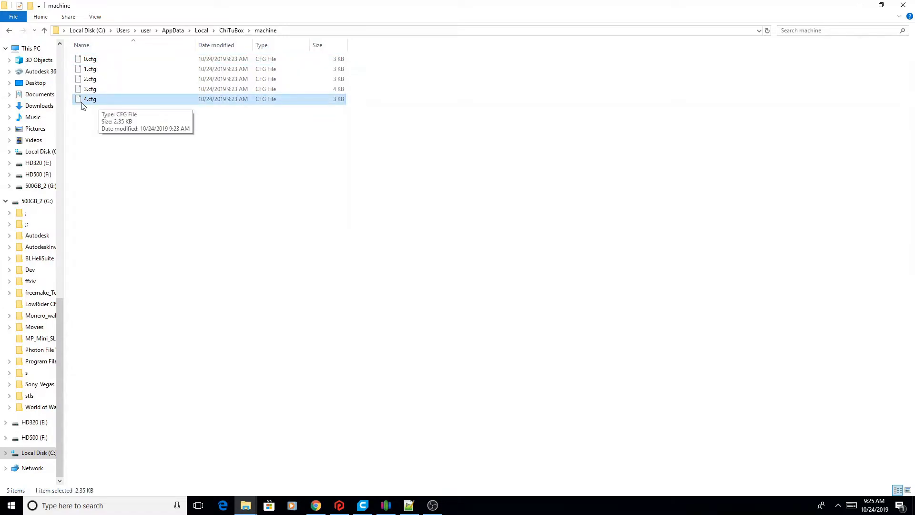
mouse_move(91, 100)
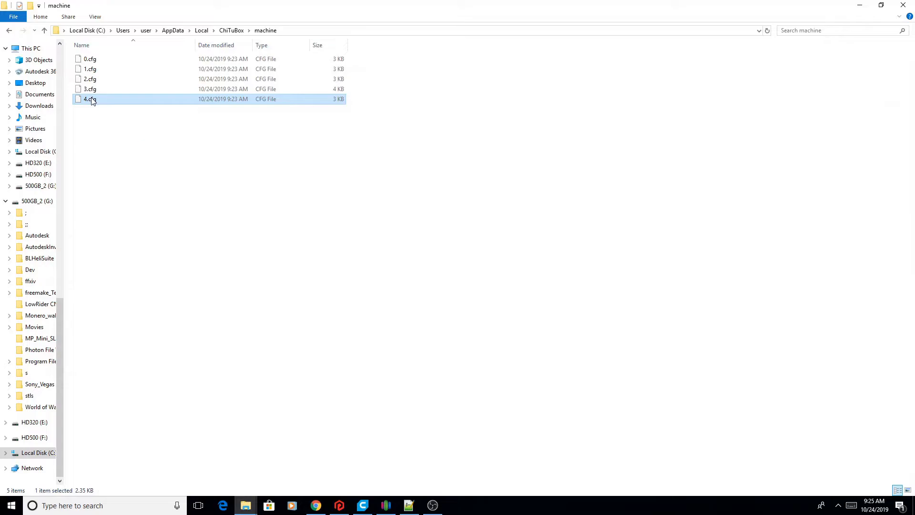
double_click(87, 99)
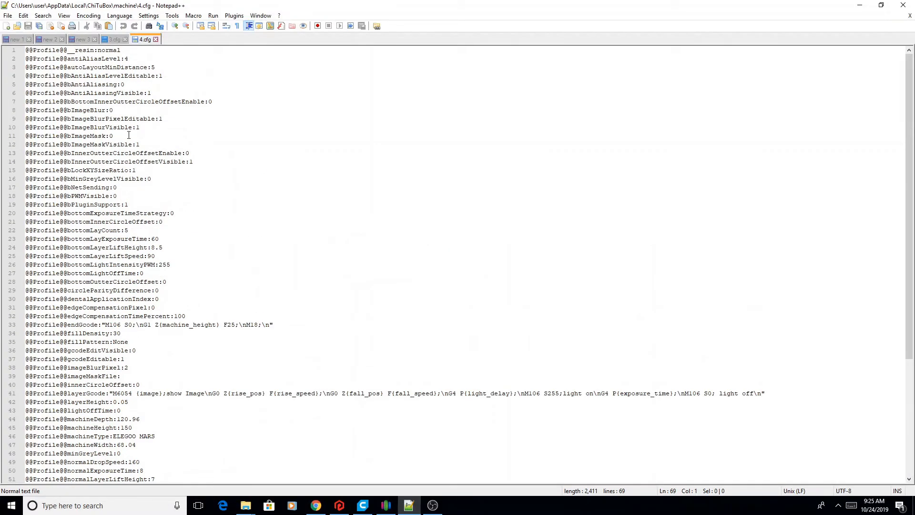
Scroll and focus the 4.cfg text to prepare a search.
scroll("down", 3)
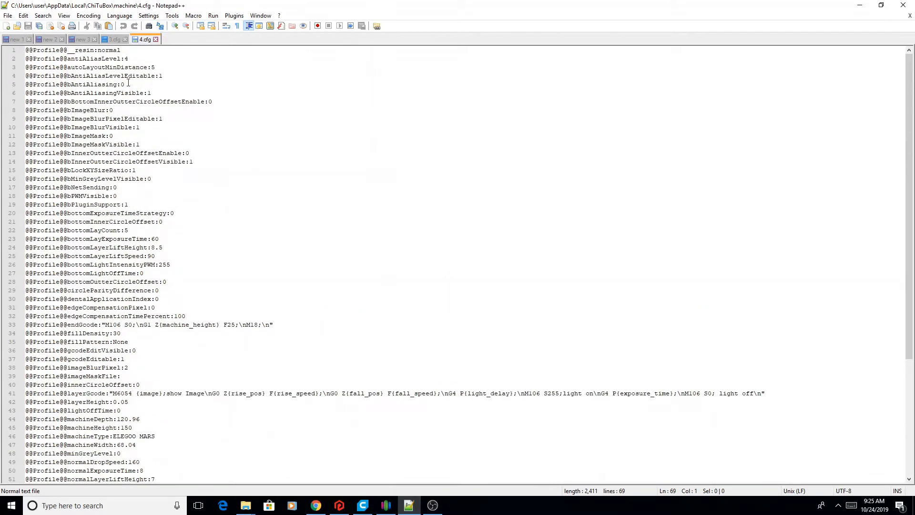
left_click(127, 58)
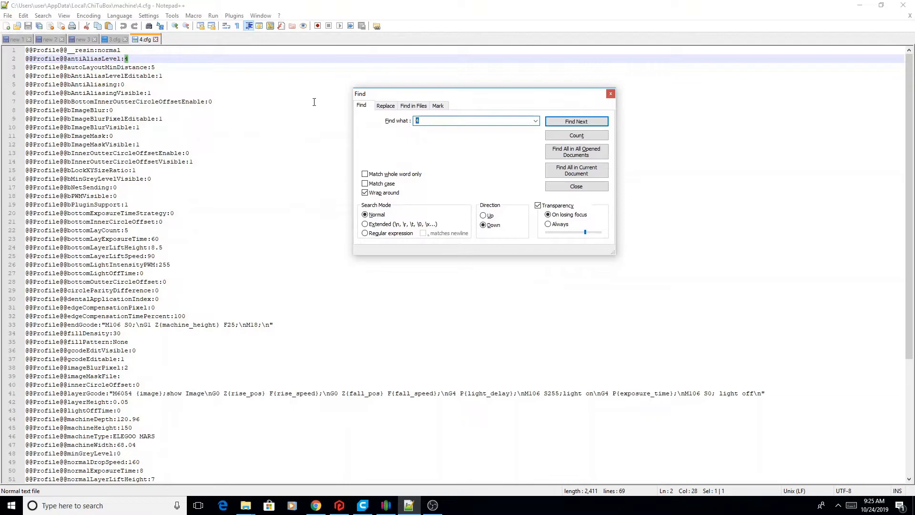
Search 'visible' and step through each Visible entry, setting 0 values to 1.
type("visiblw")
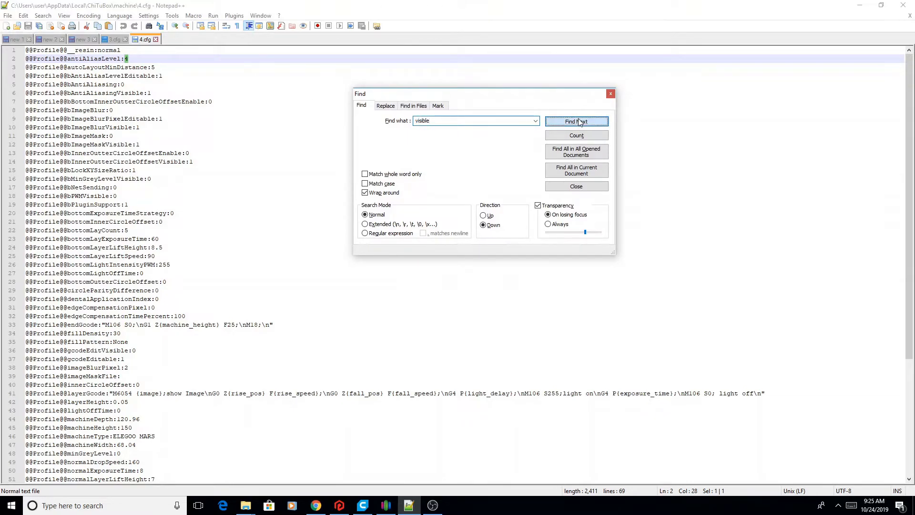
left_click(576, 121)
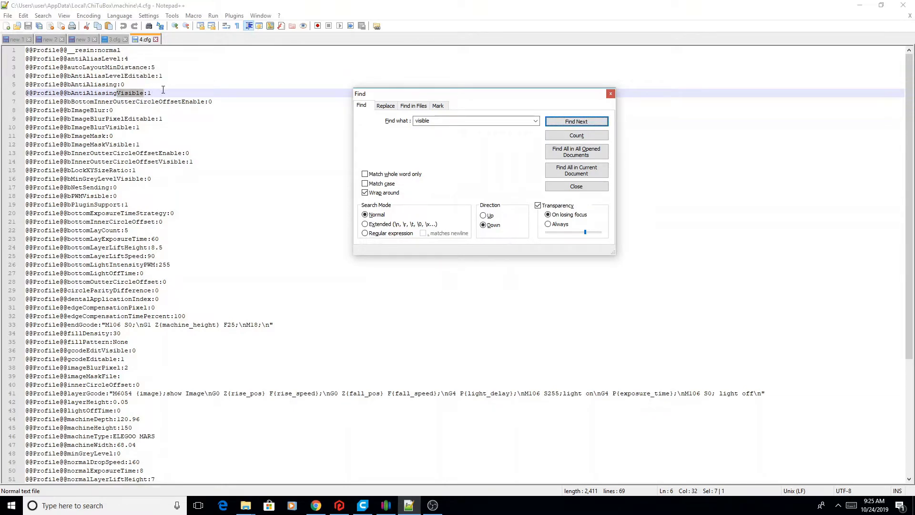
left_click(577, 121)
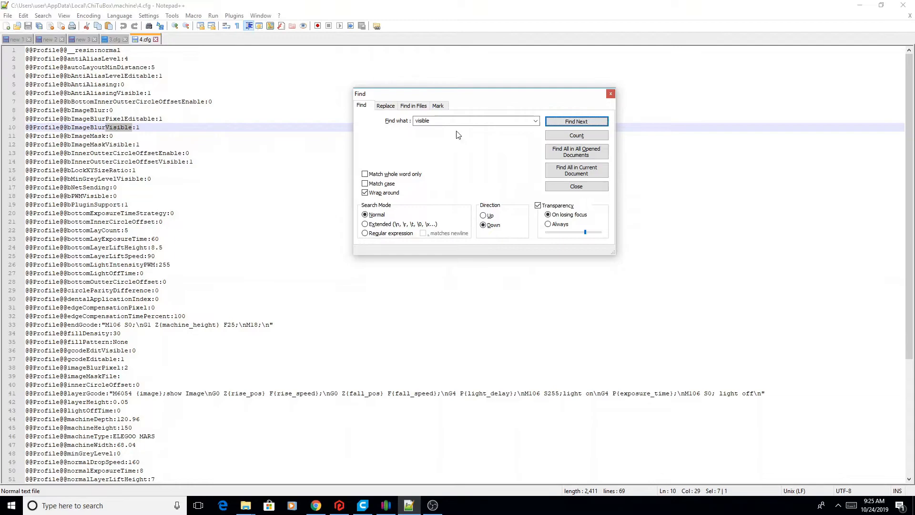
left_click(577, 121)
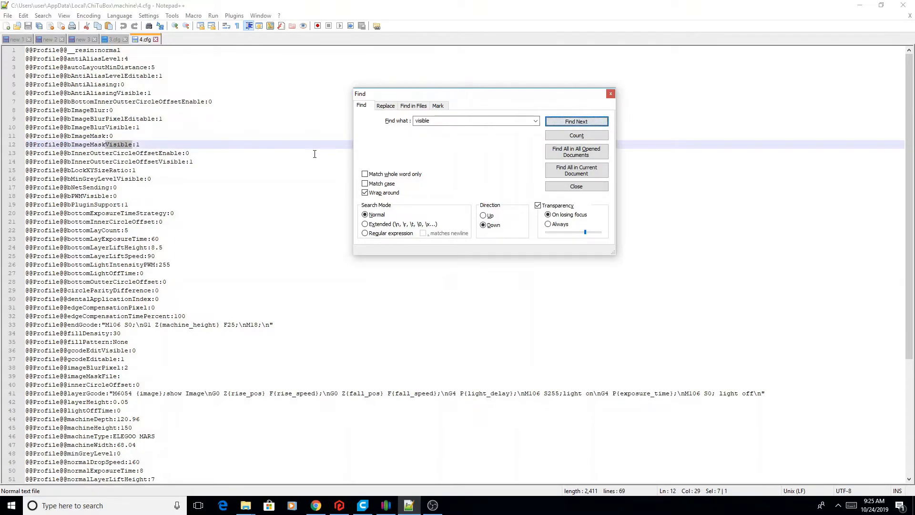
left_click(576, 122)
type("1")
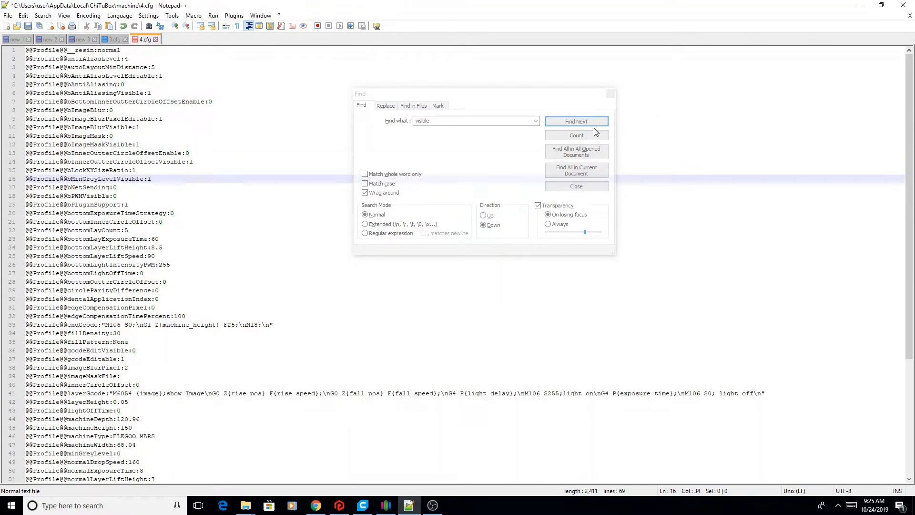
left_click(577, 121)
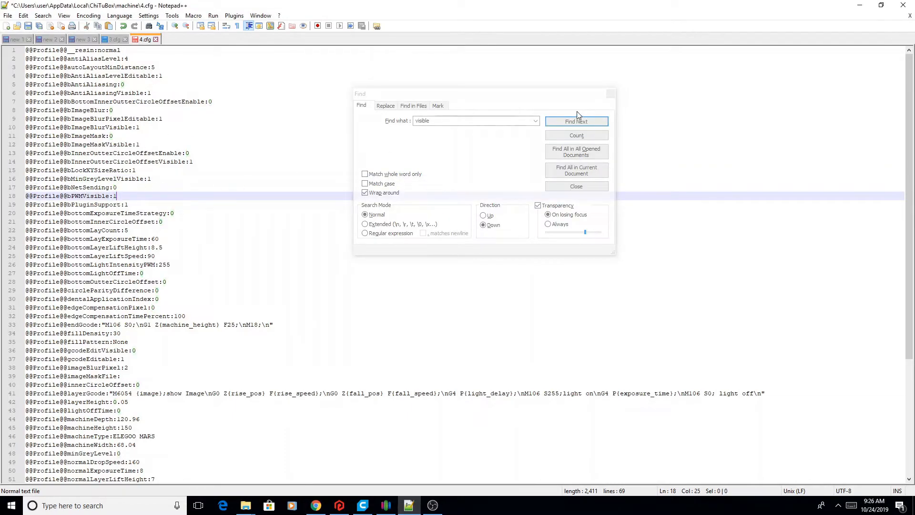
left_click(577, 121)
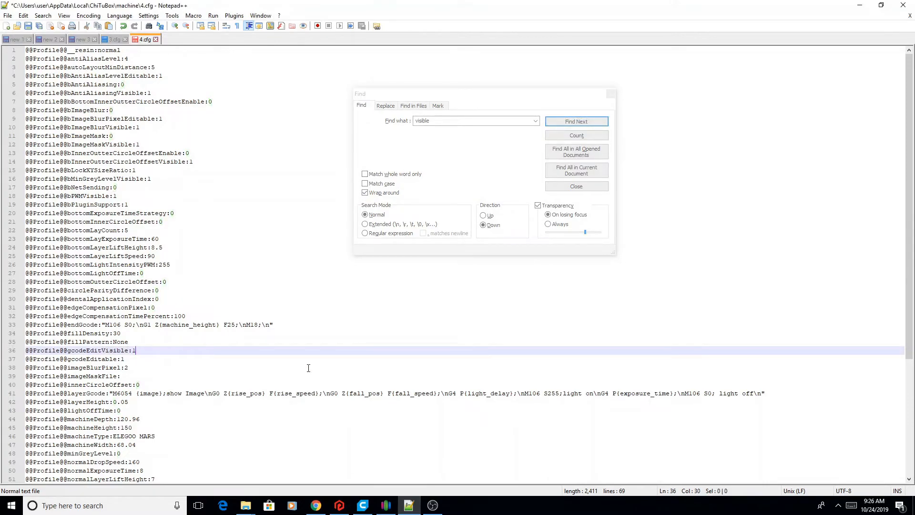
left_click(577, 121)
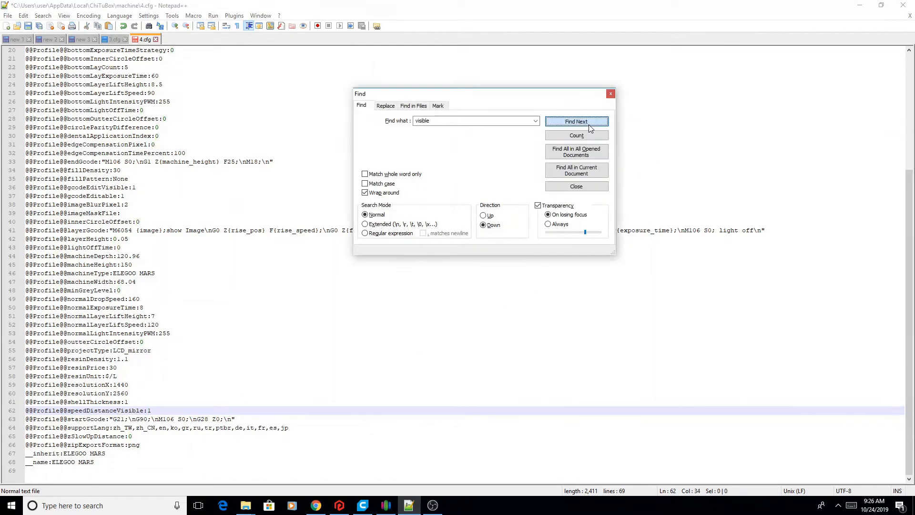
Run Find Next again to confirm the search wraps with all Visible flags at 1.
left_click(576, 121)
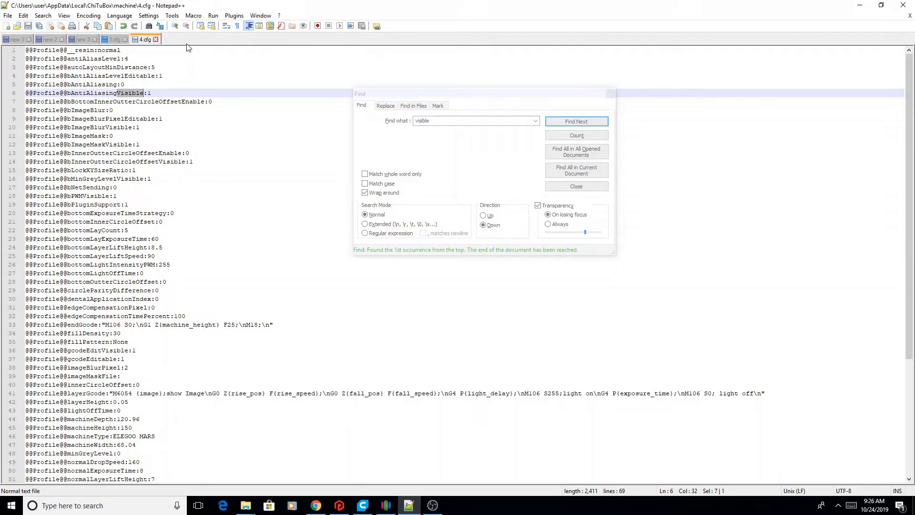
mouse_move(174, 47)
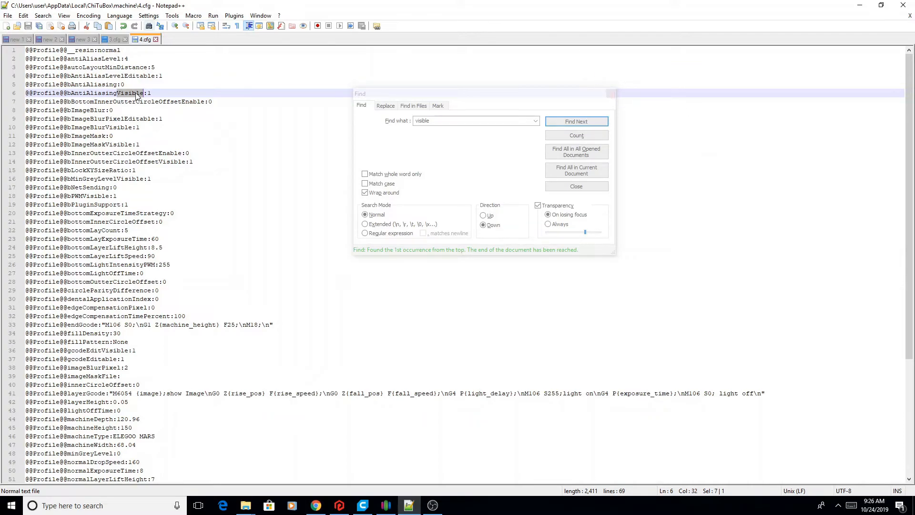
mouse_move(319, 302)
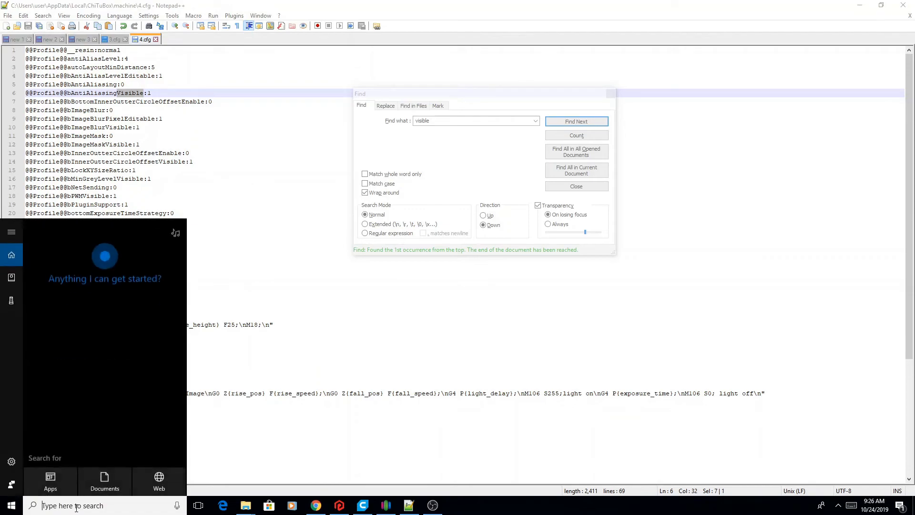
Search 'chitubox' and launch the ChiTuBox 64 app.
type("chitubox")
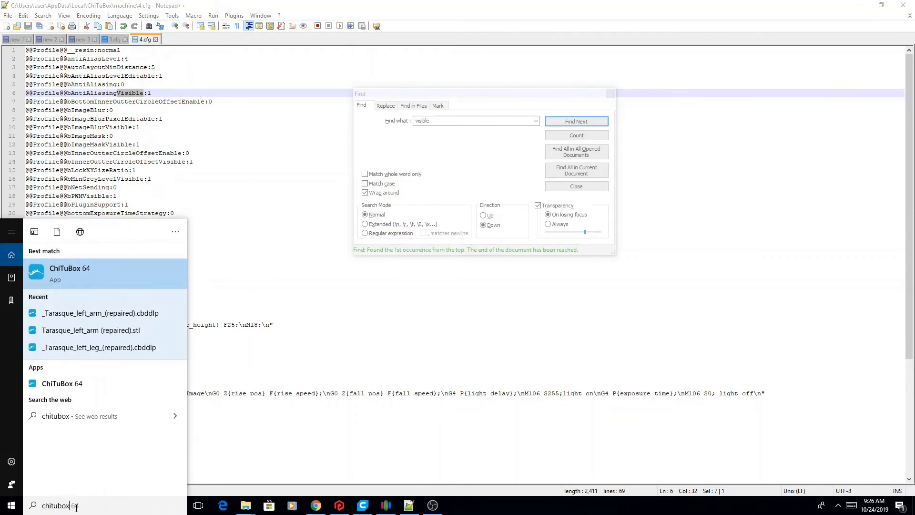
left_click(69, 273)
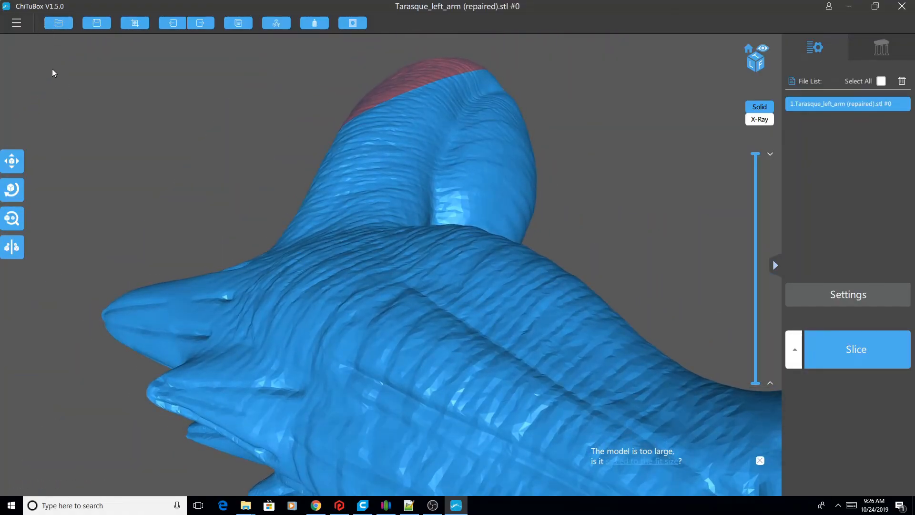
Open ELEGOO MARS settings on the Print tab, showing lift distances and speeds.
left_click(848, 294)
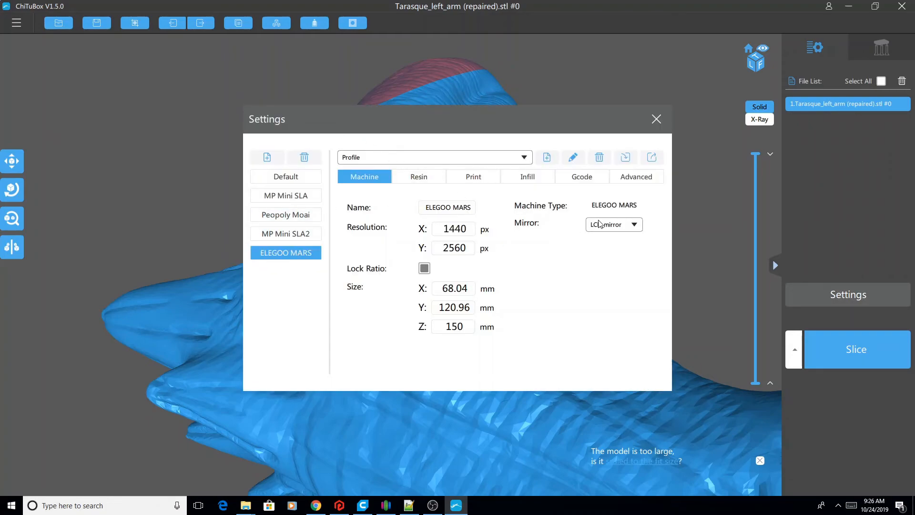
left_click(473, 177)
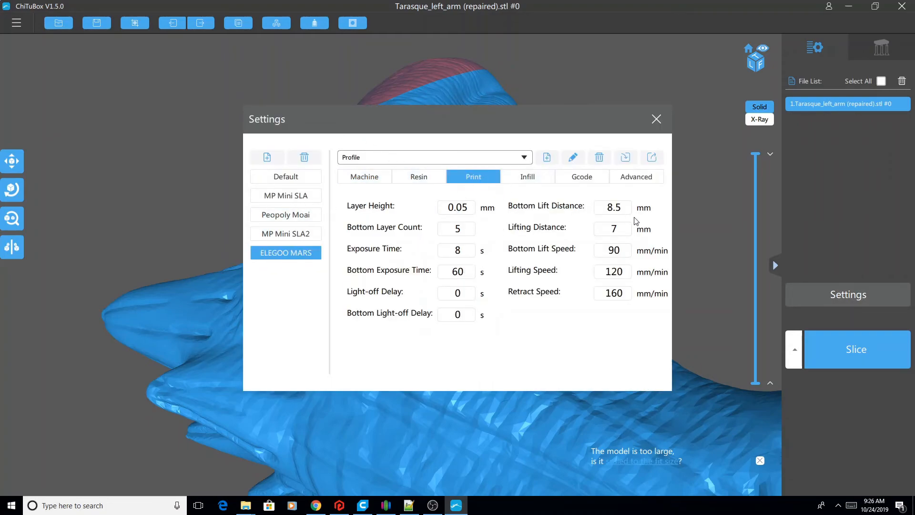
mouse_move(615, 338)
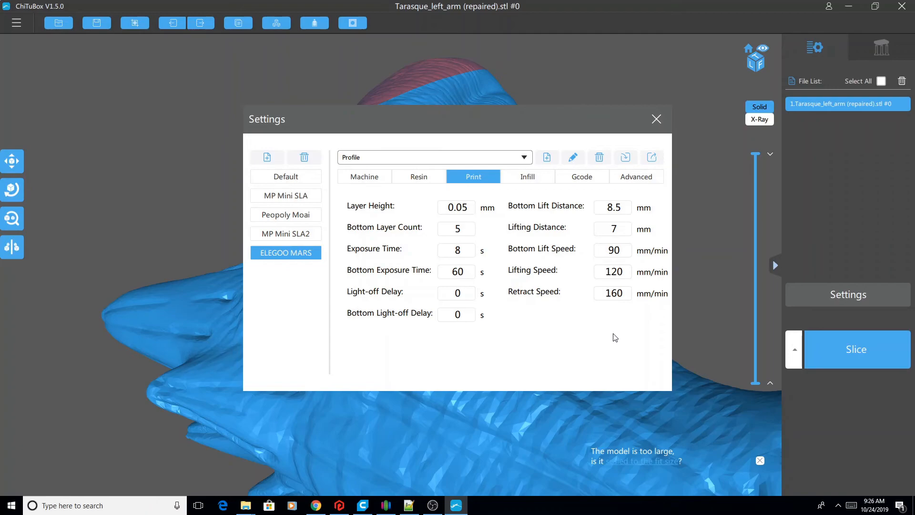
mouse_move(379, 281)
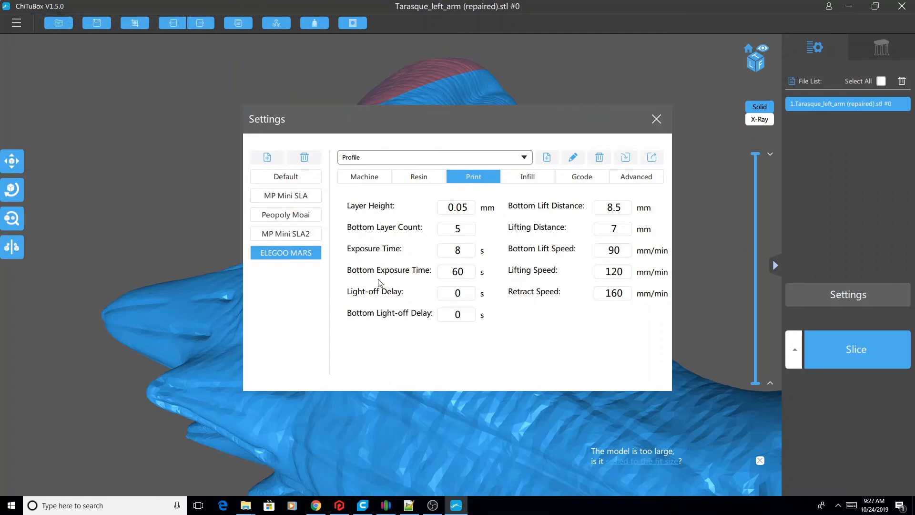
mouse_move(504, 264)
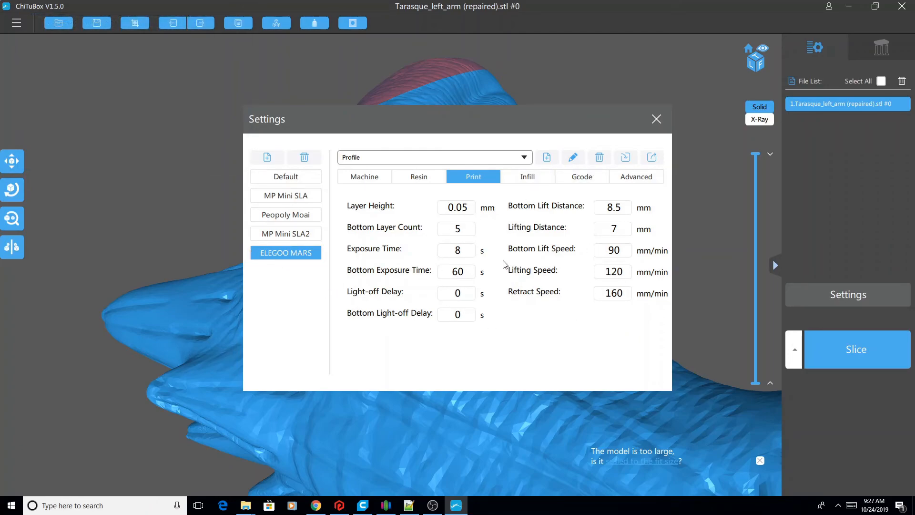
mouse_move(544, 328)
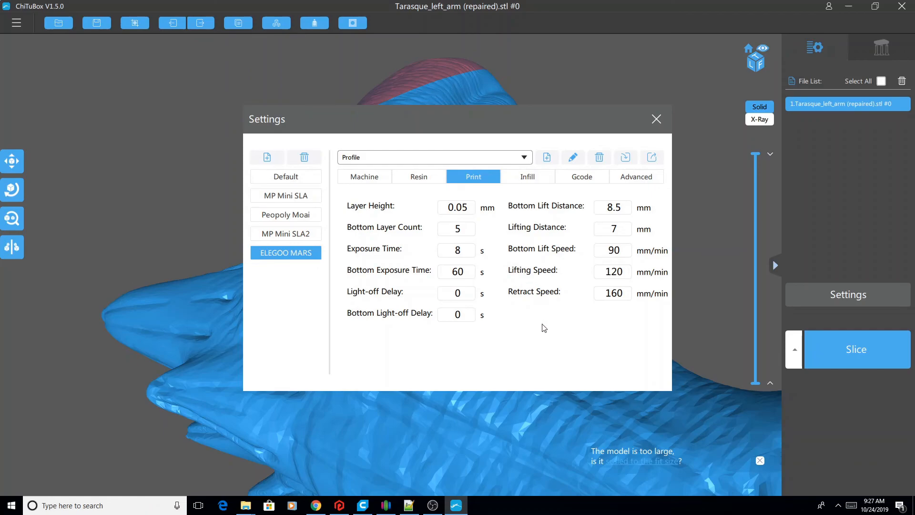
mouse_move(546, 326)
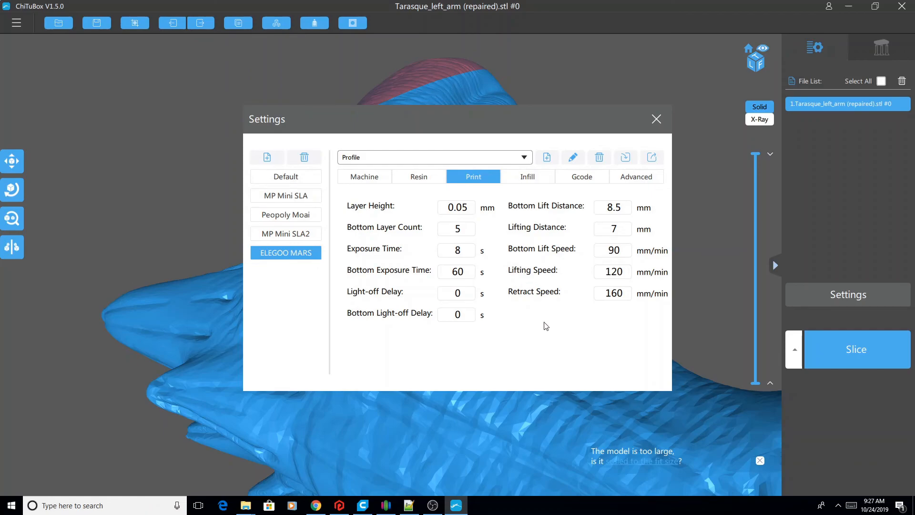
mouse_move(327, 346)
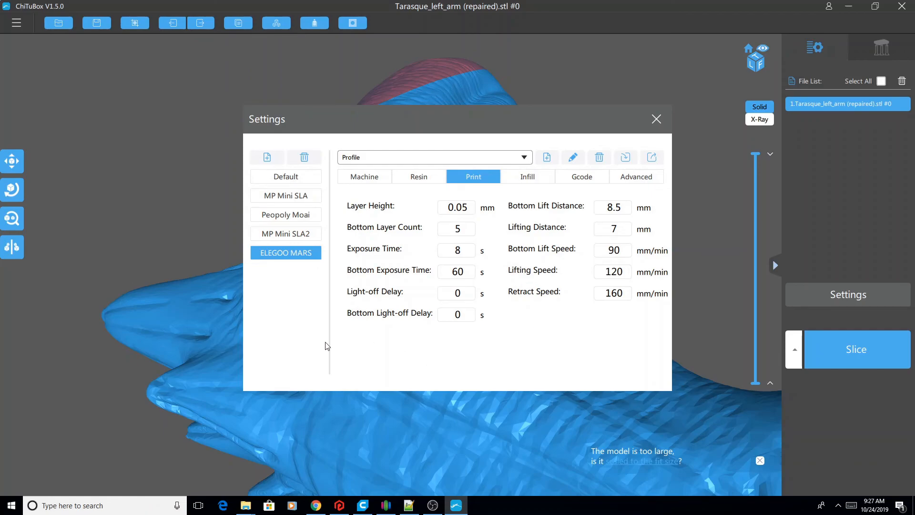